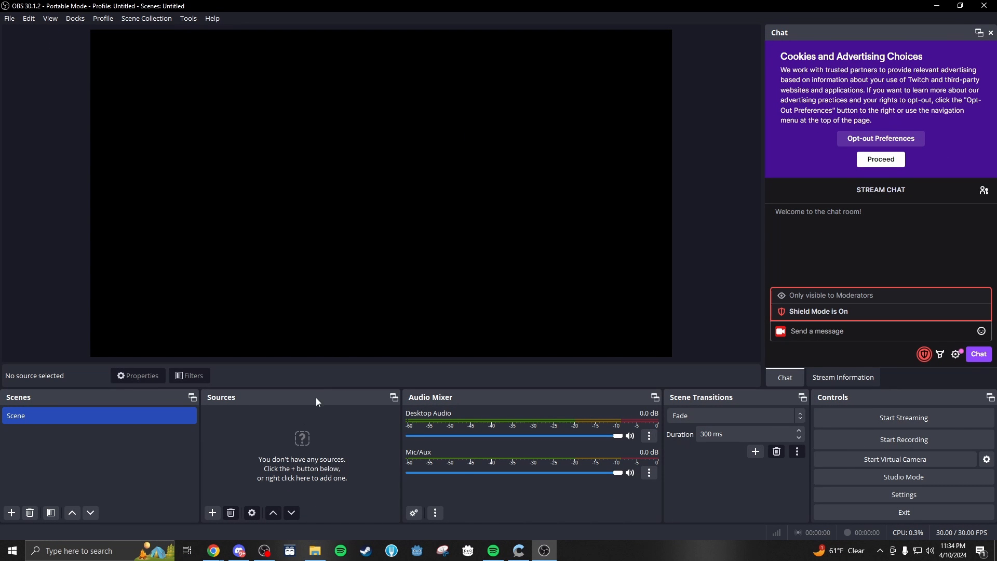
Add a Browser source to the scene with width 1920 and height 1080
click(212, 512)
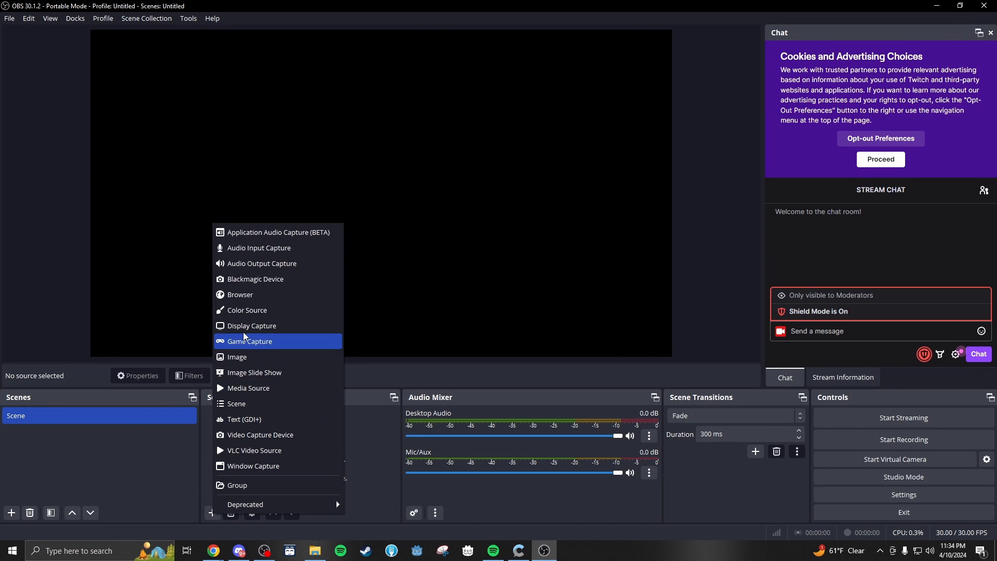
click(239, 294)
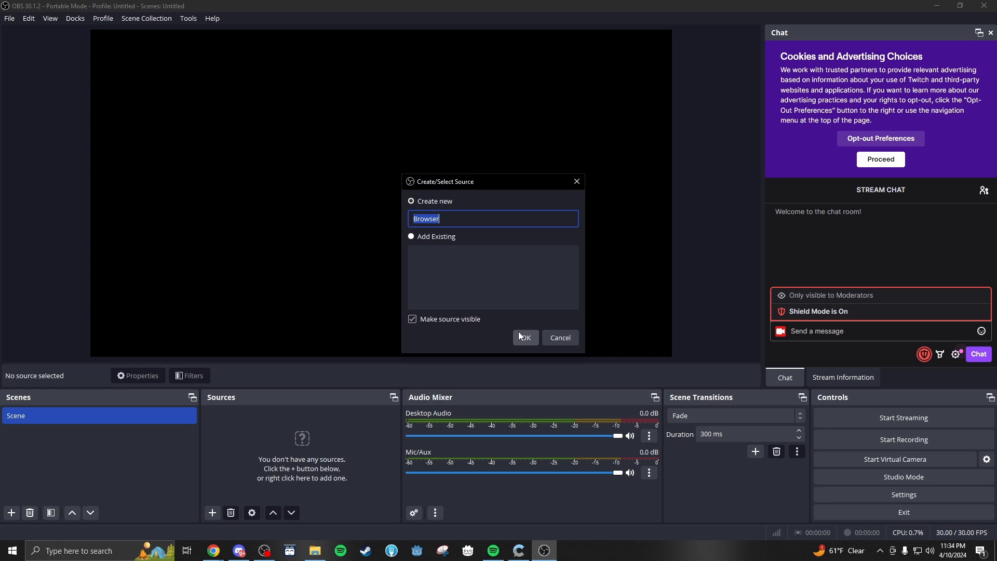
click(525, 337)
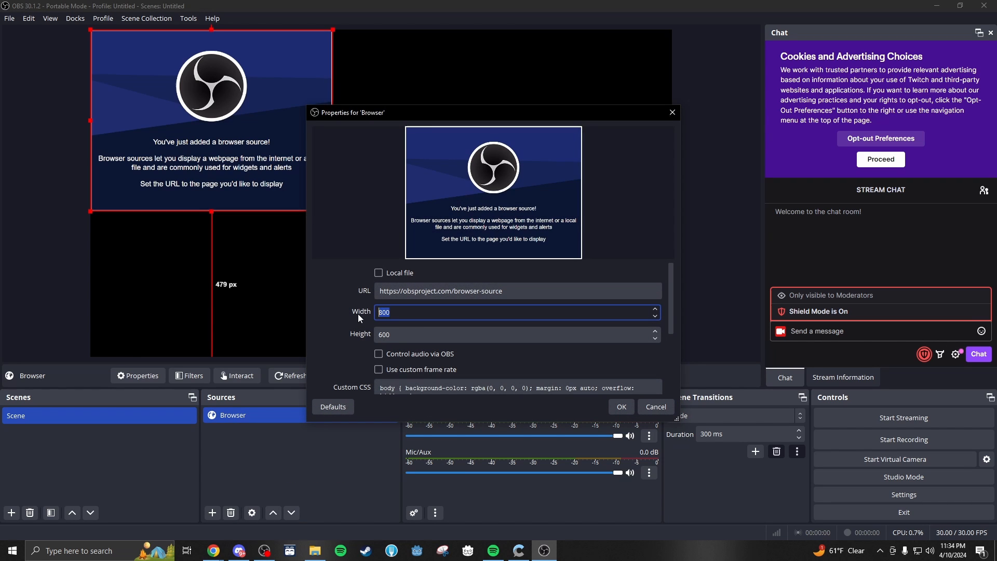
text(1020)
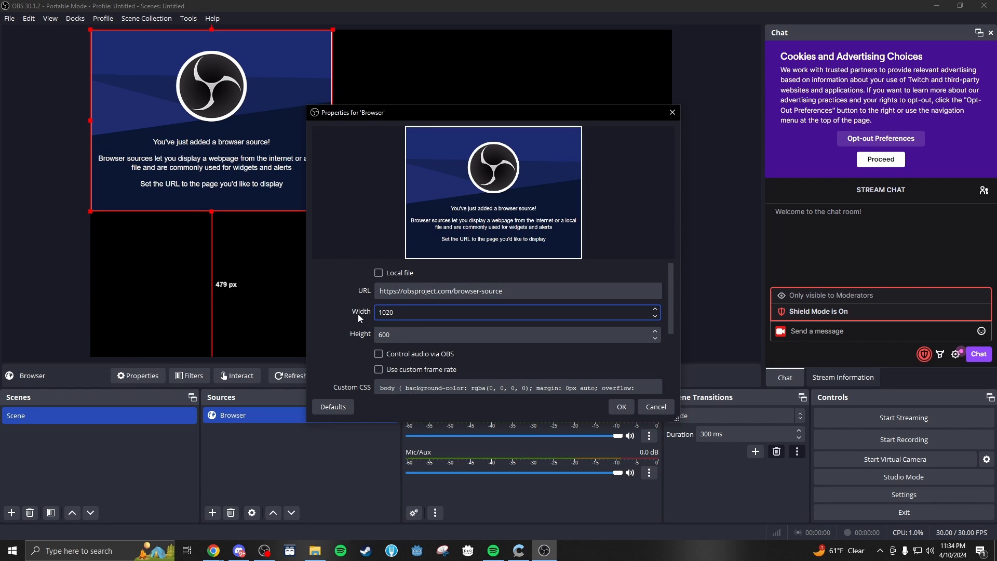
text(19)
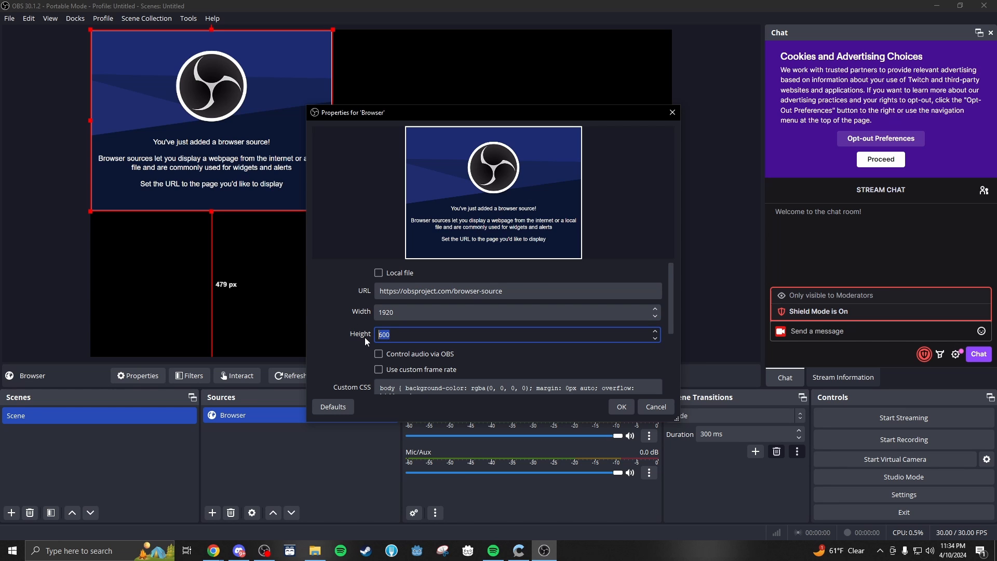
text(1080)
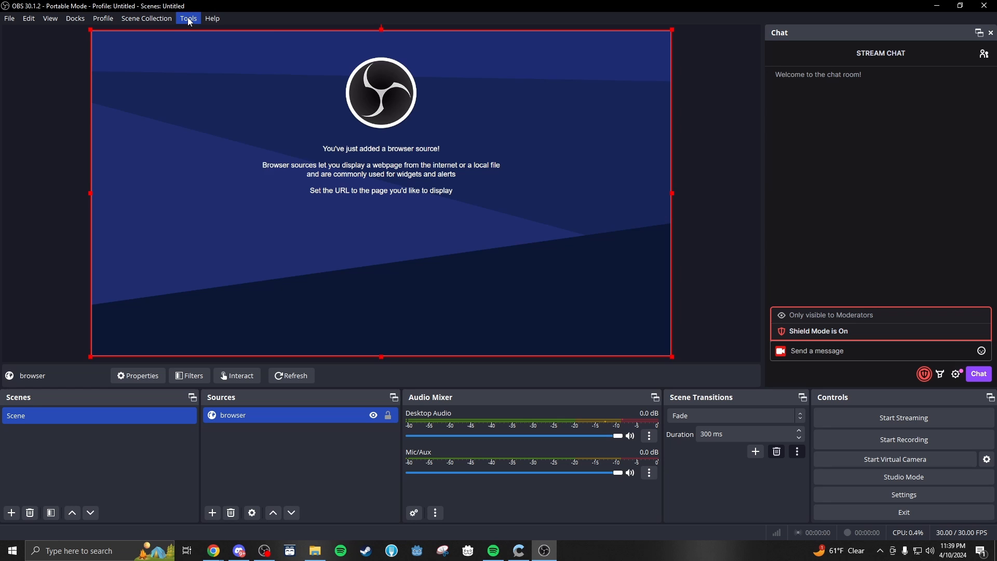
Open Advanced Scene Switcher from the Tools menu and go to its Macro tab
click(188, 18)
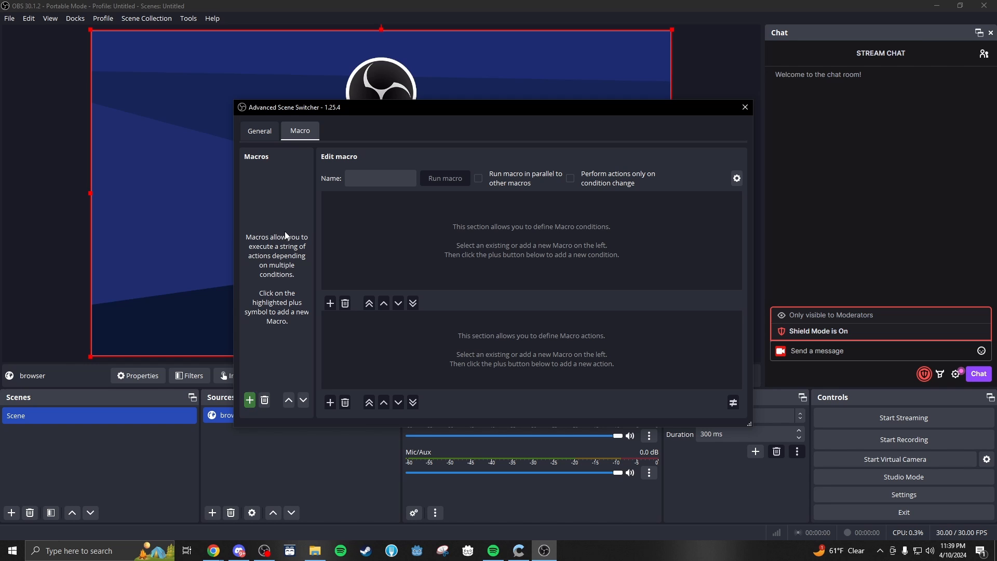
mouse_move(410, 347)
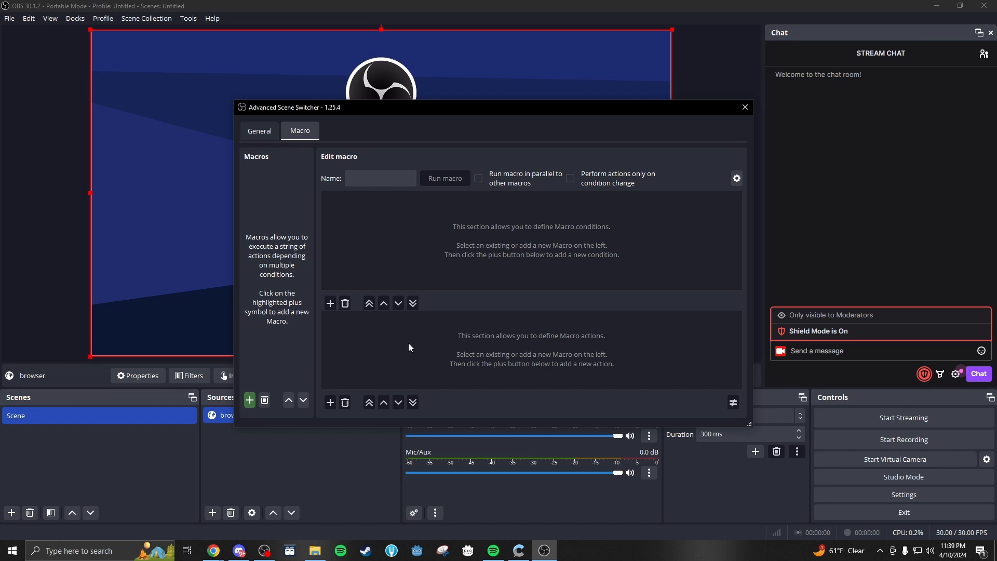
mouse_move(497, 243)
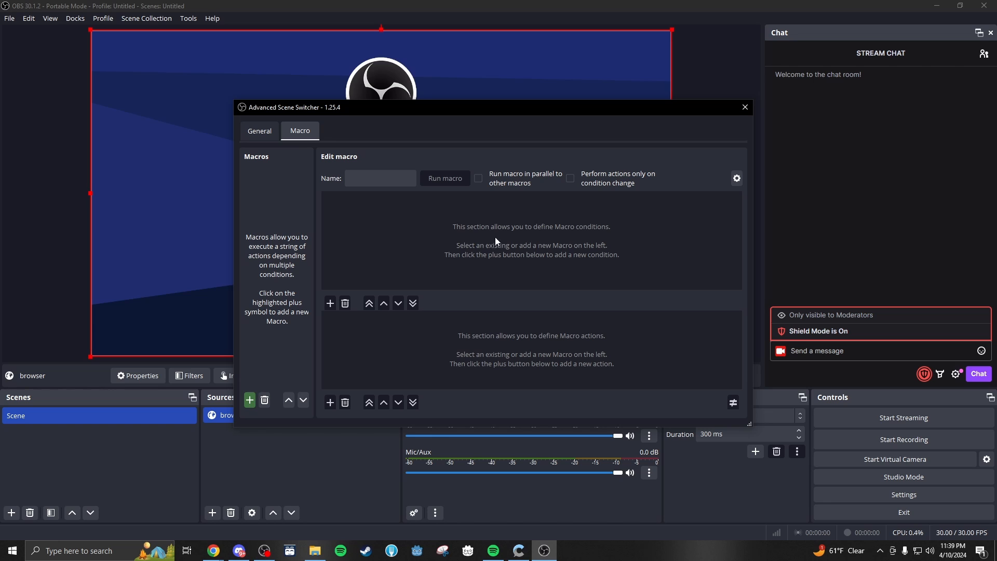
mouse_move(475, 350)
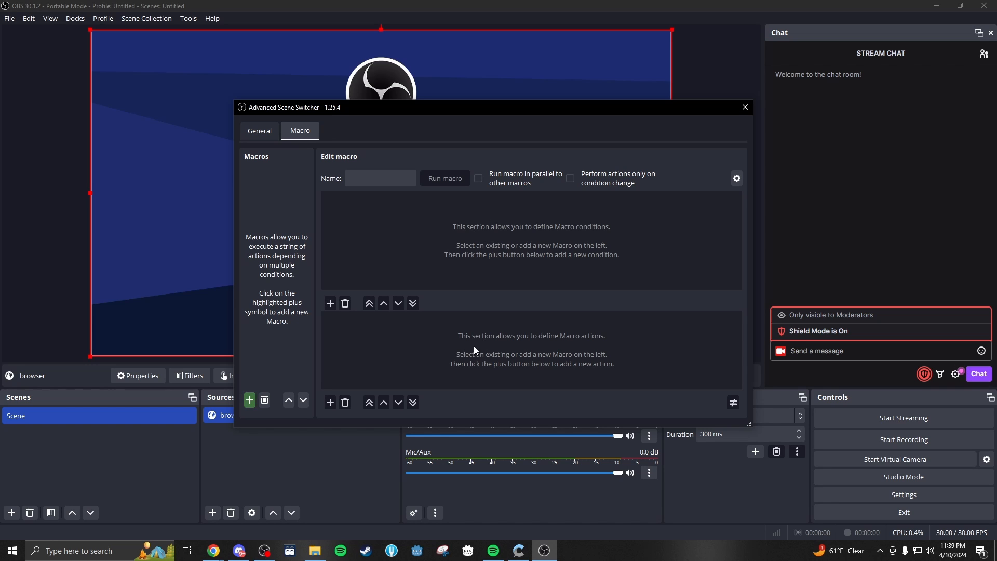
Create a new macro named 'Clipboard'
click(249, 399)
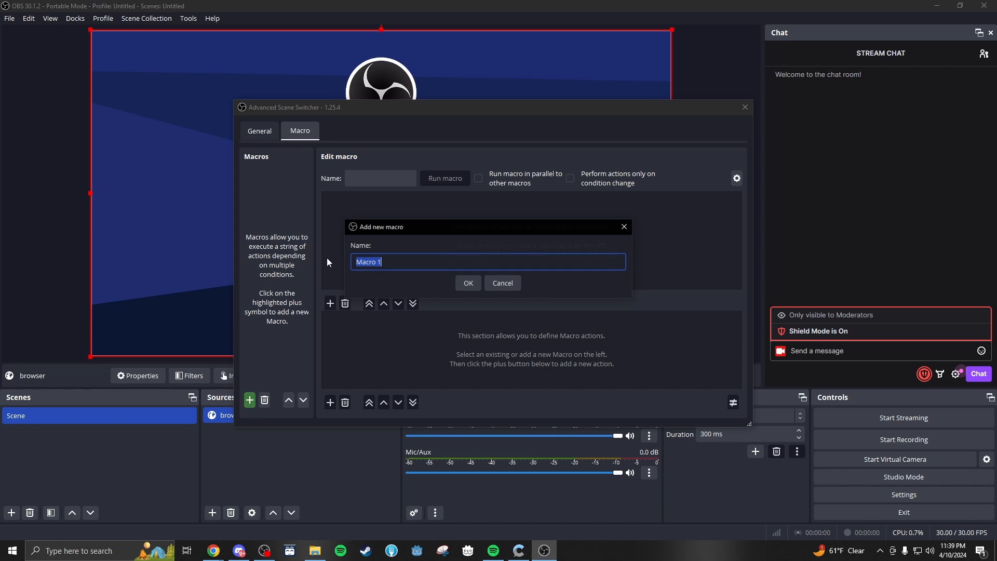
text(Clipbo)
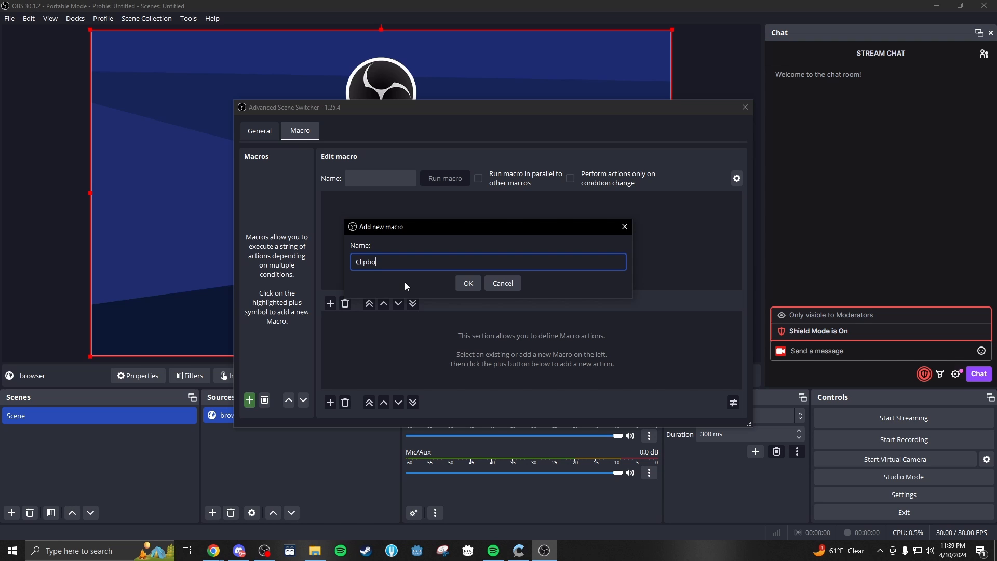
click(468, 283)
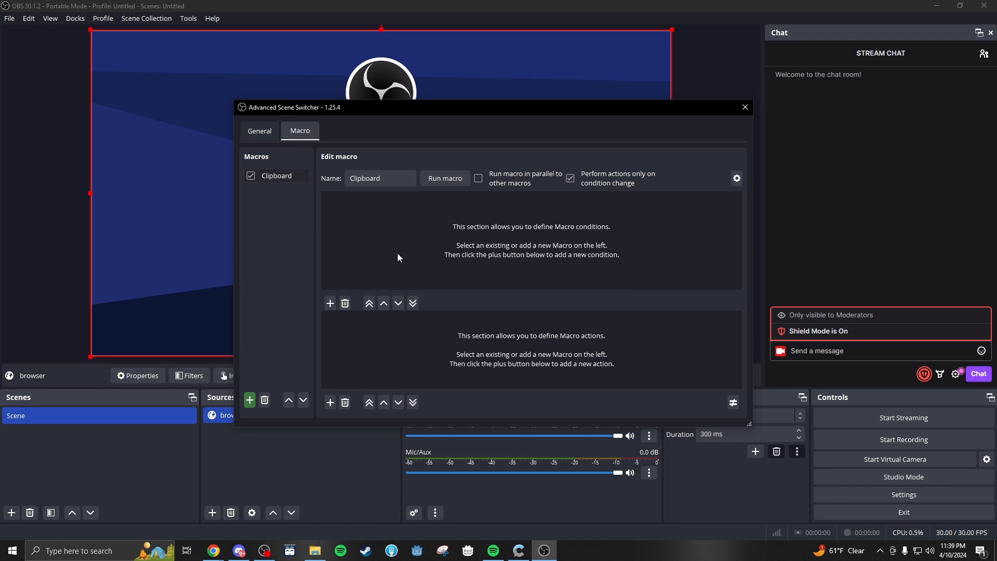
click(329, 303)
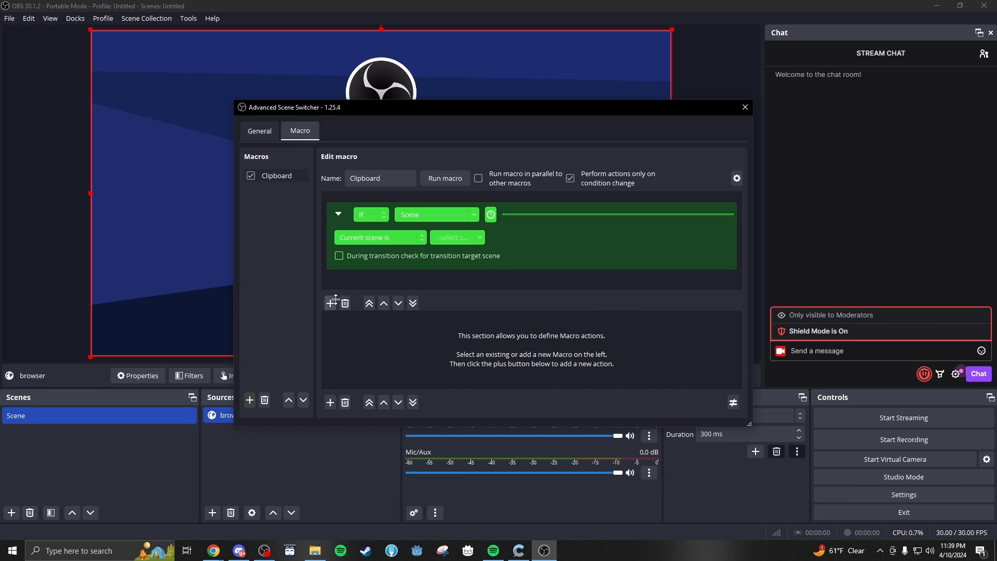
click(436, 215)
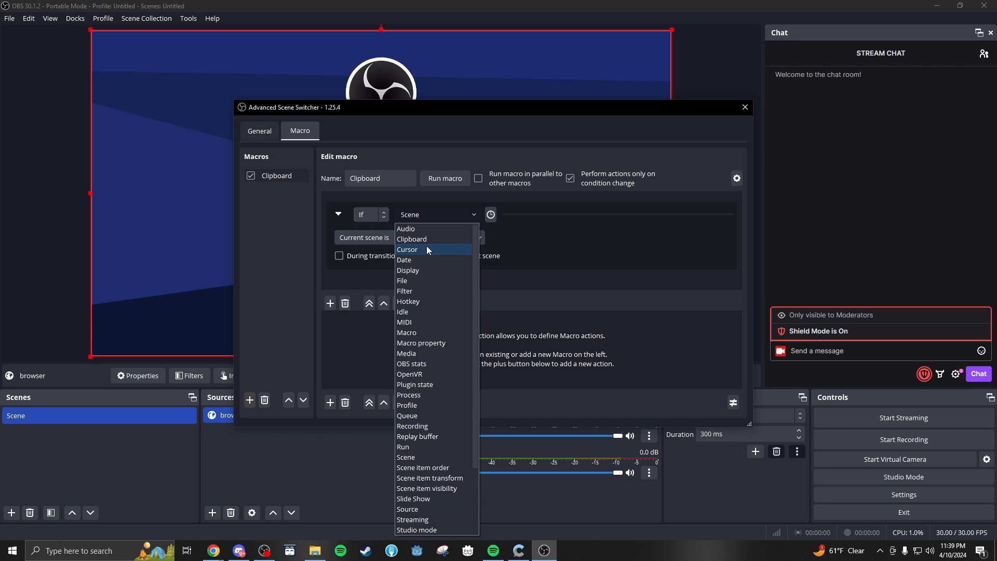
click(411, 238)
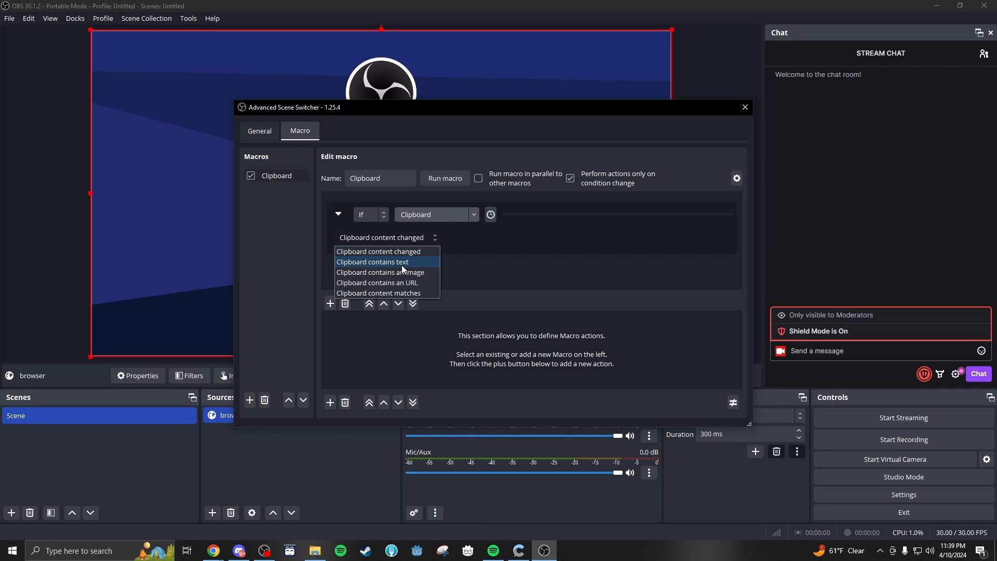
click(378, 293)
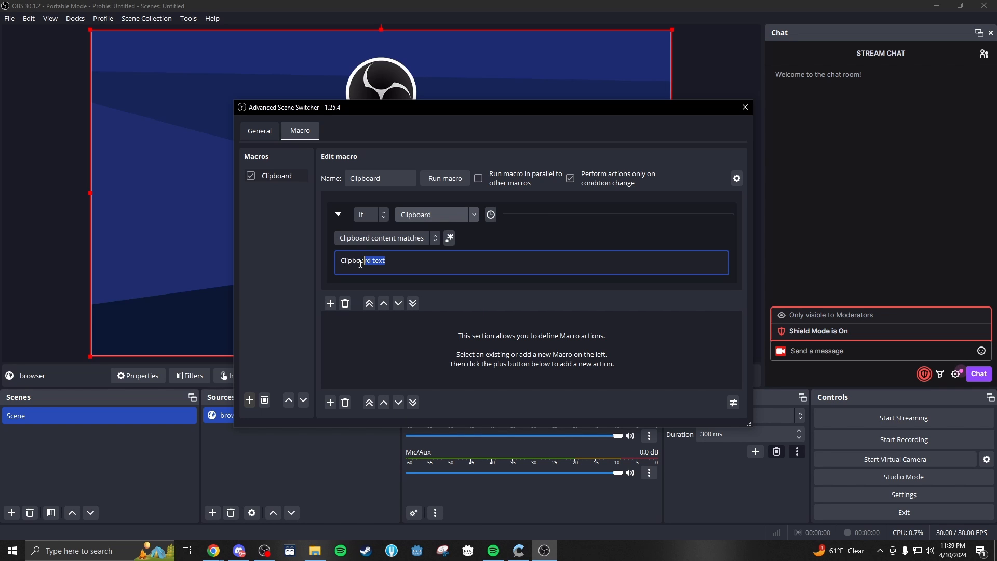
text(https://)
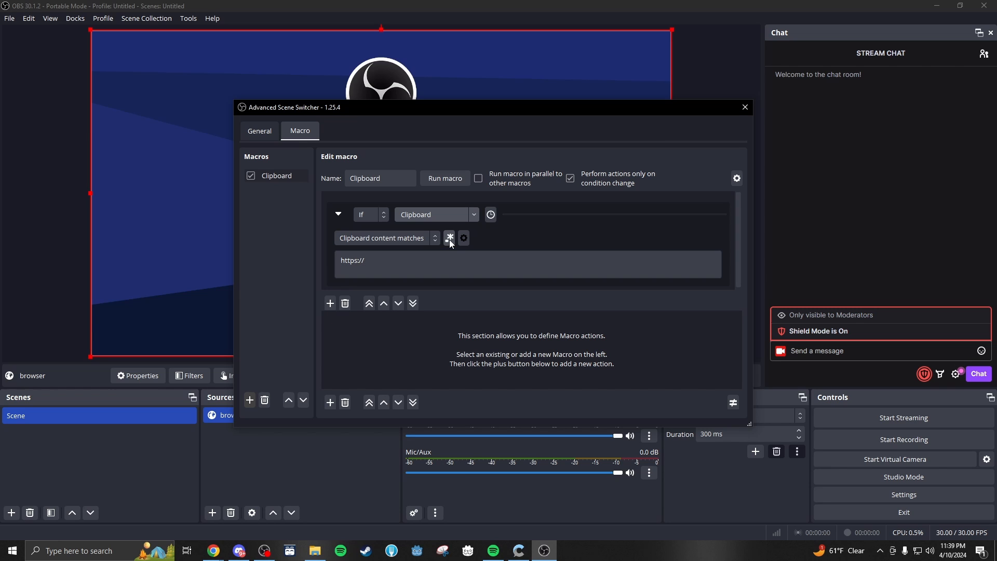
click(450, 237)
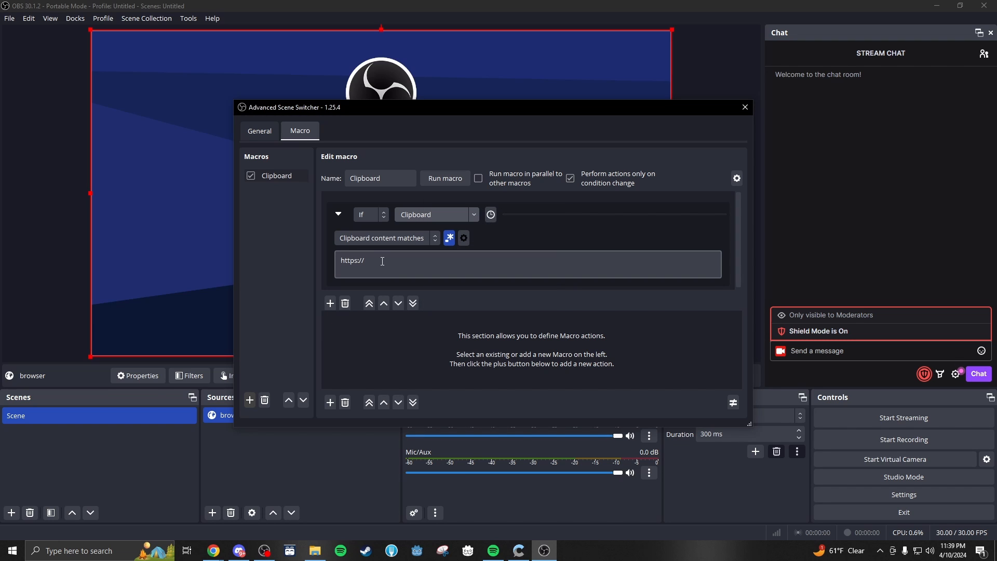
mouse_move(382, 260)
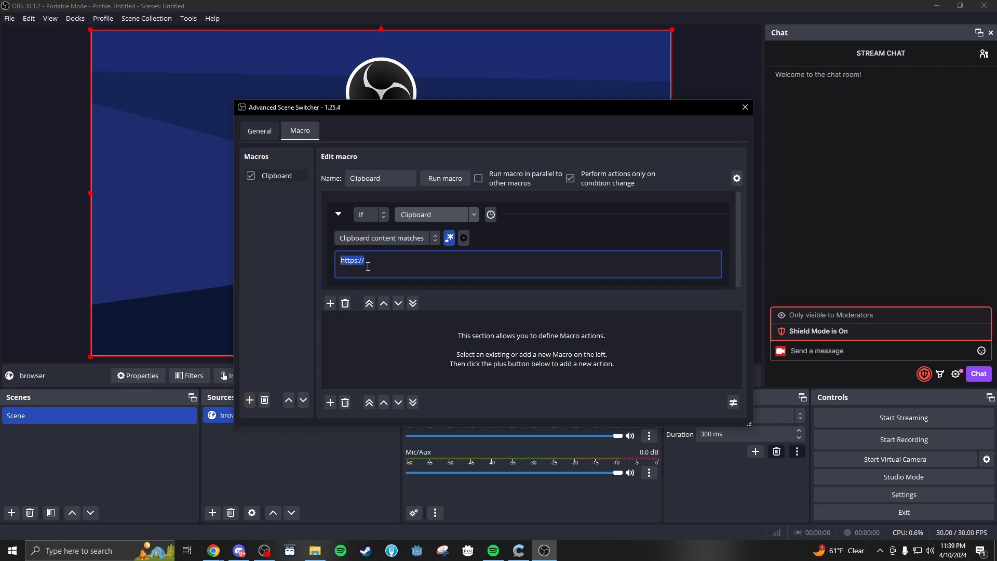
click(368, 260)
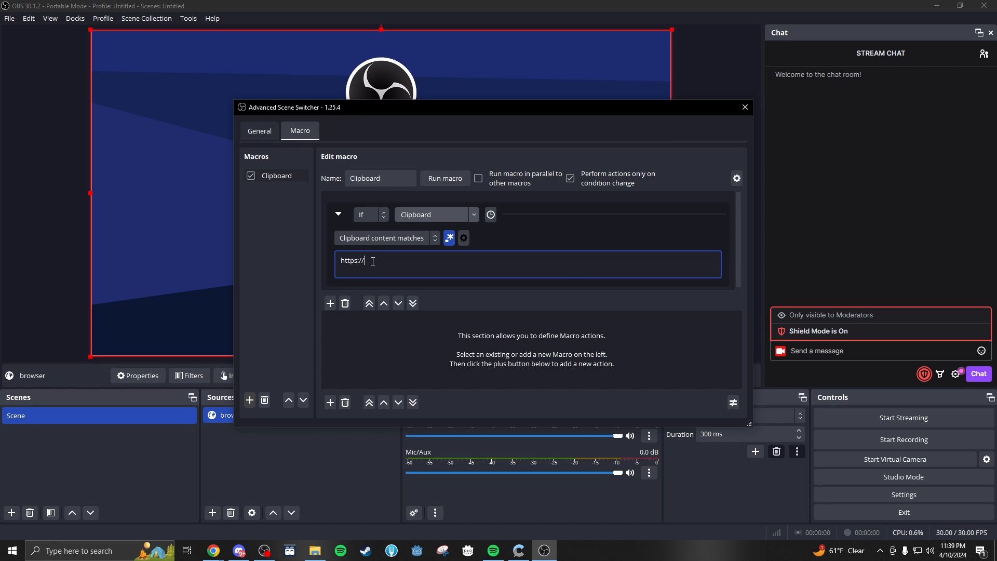
mouse_move(403, 258)
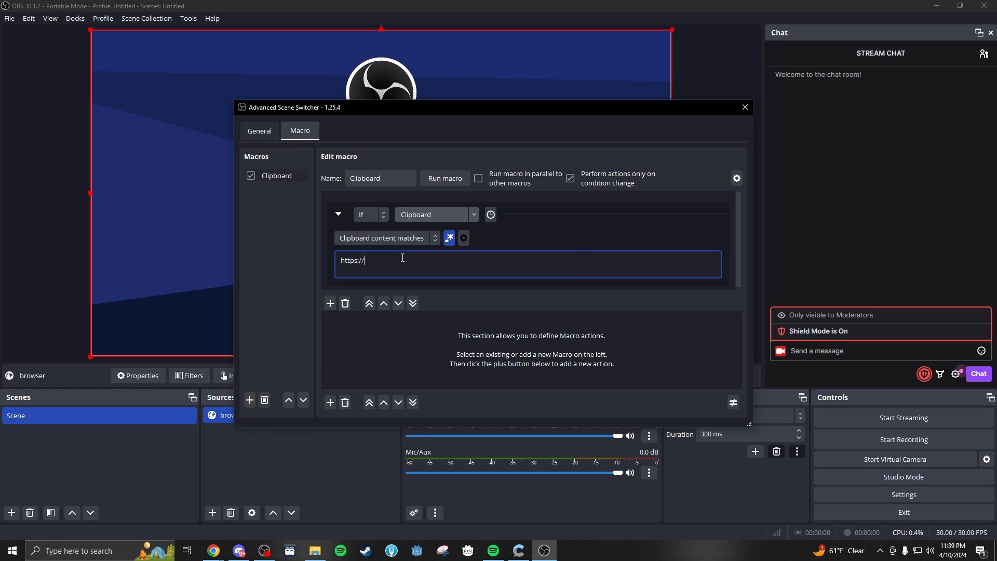
mouse_move(313, 385)
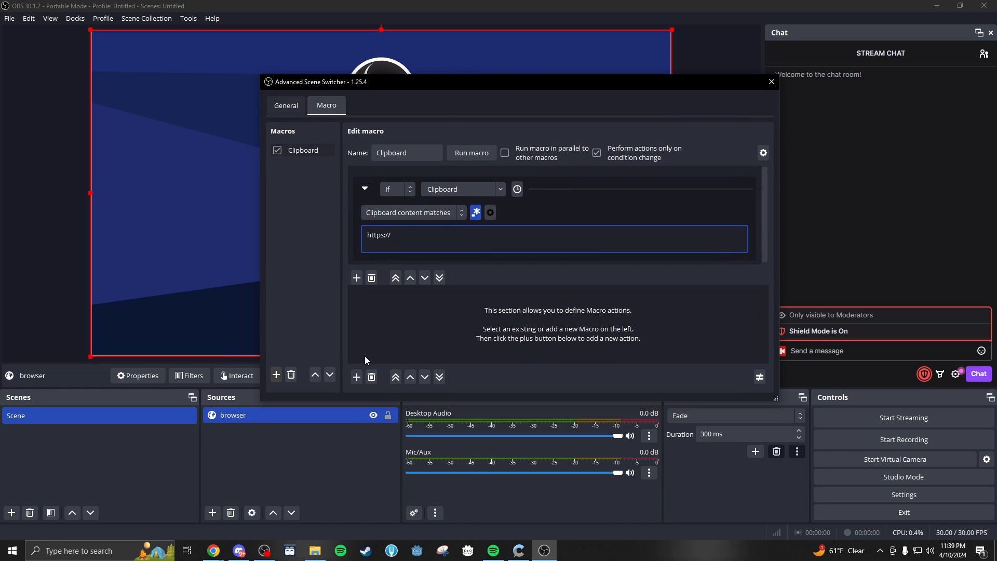
Add a Source action that changes the browser source's URL setting
click(356, 377)
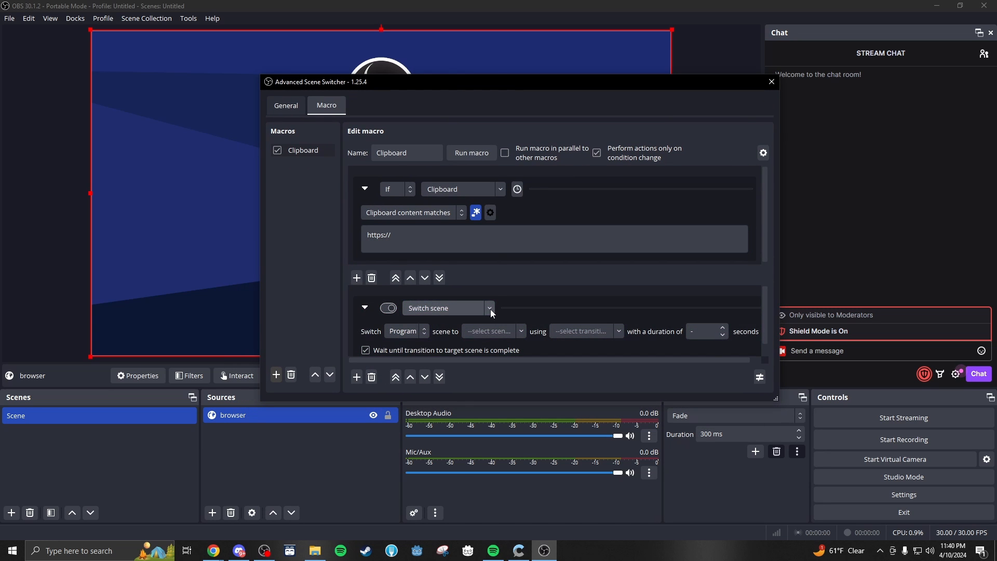
click(489, 308)
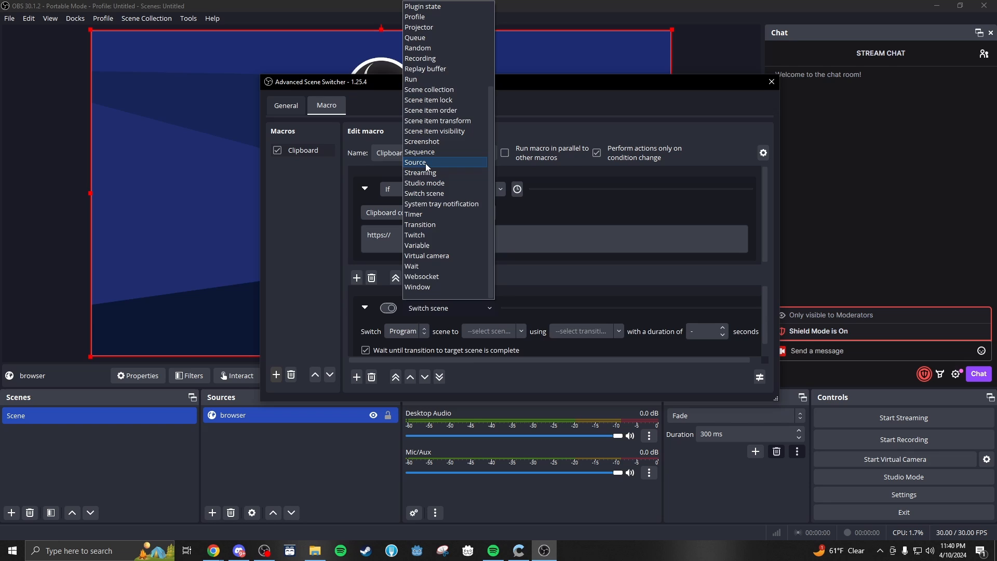
click(415, 162)
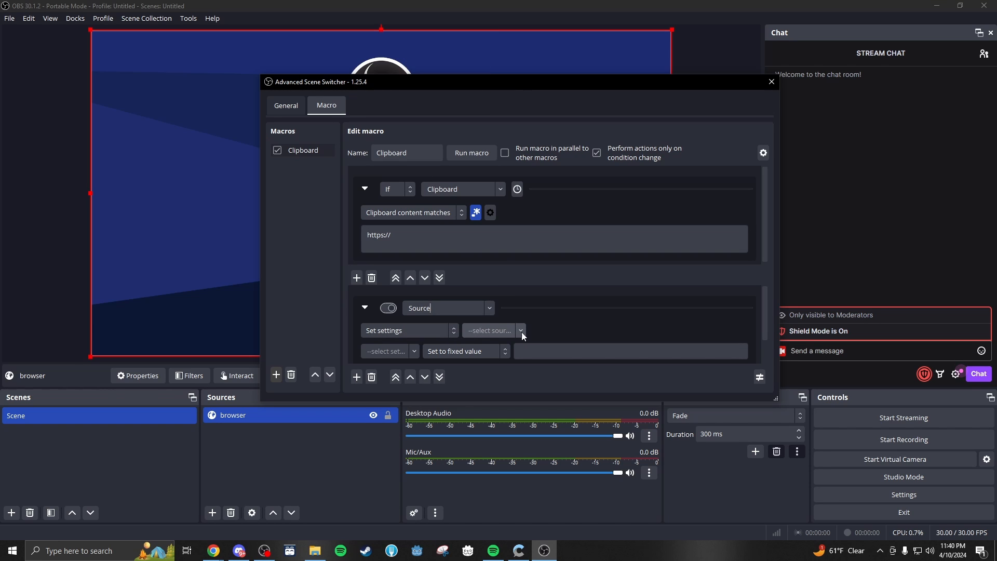
click(520, 330)
text(browser)
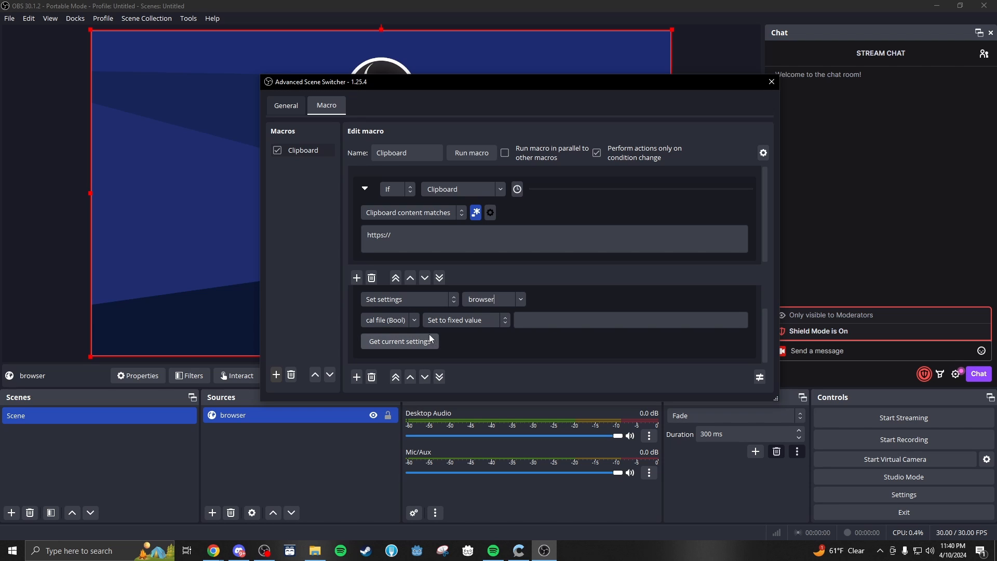
click(389, 320)
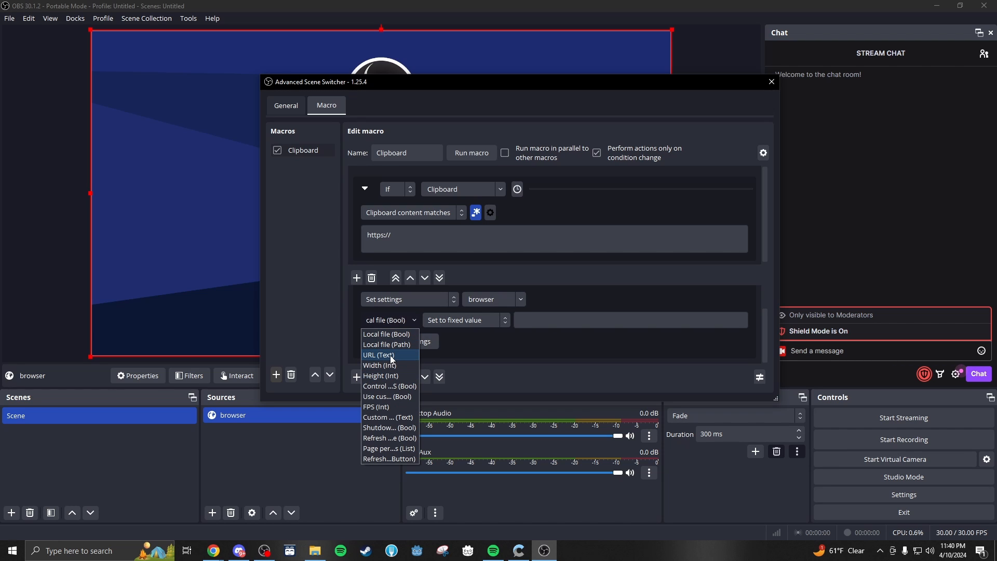
click(378, 355)
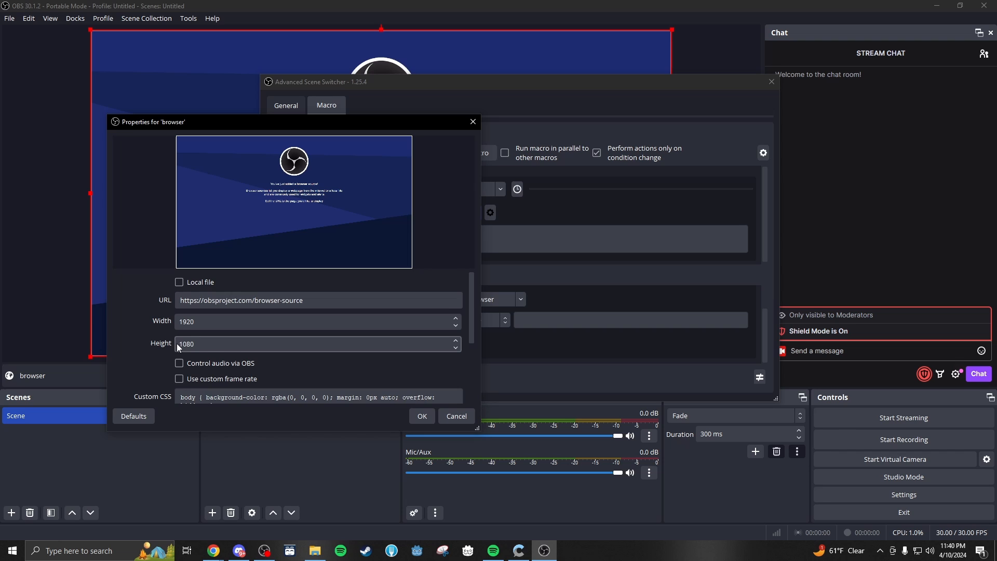
Set the URL to the Clipboard text macro property
click(179, 282)
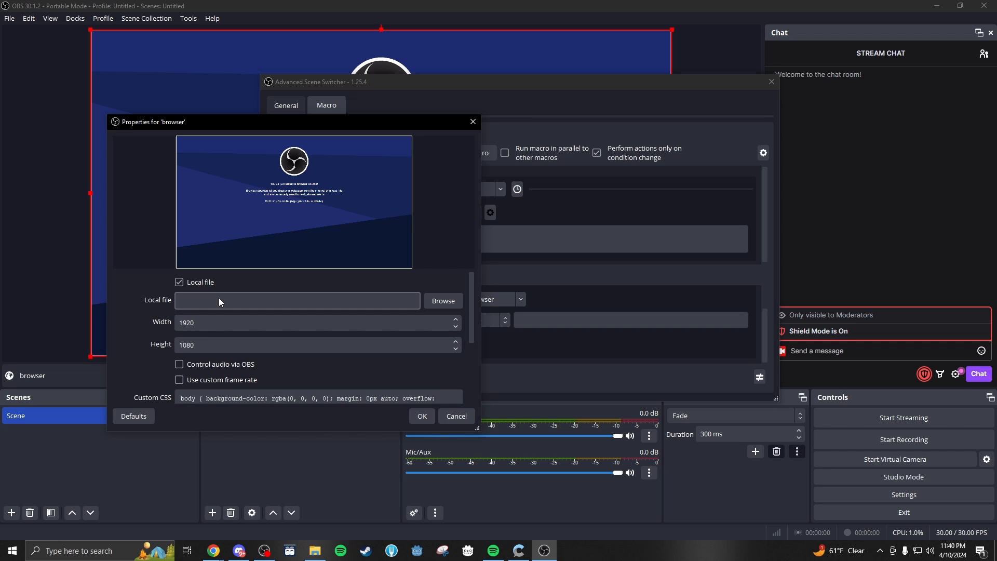
click(178, 282)
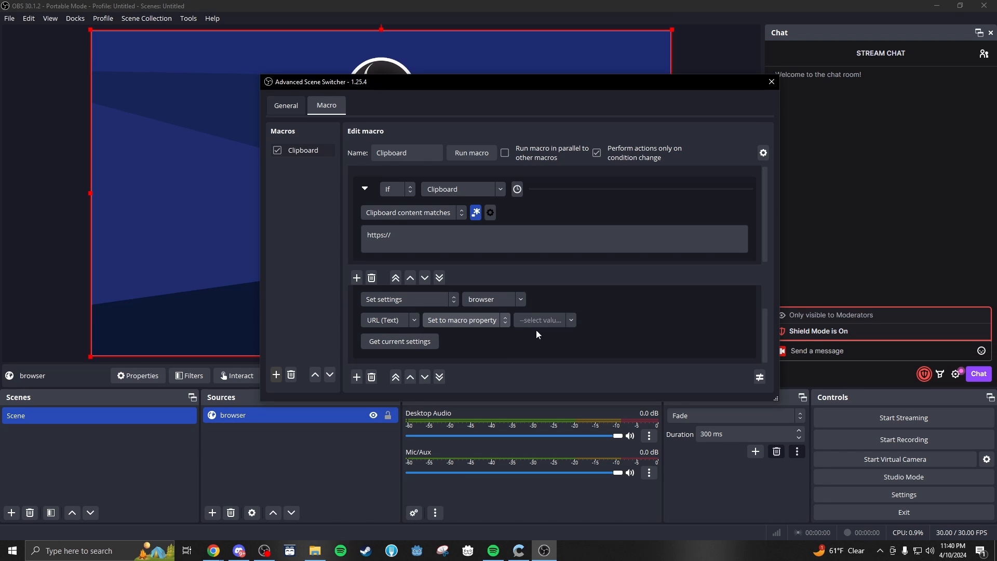
click(544, 320)
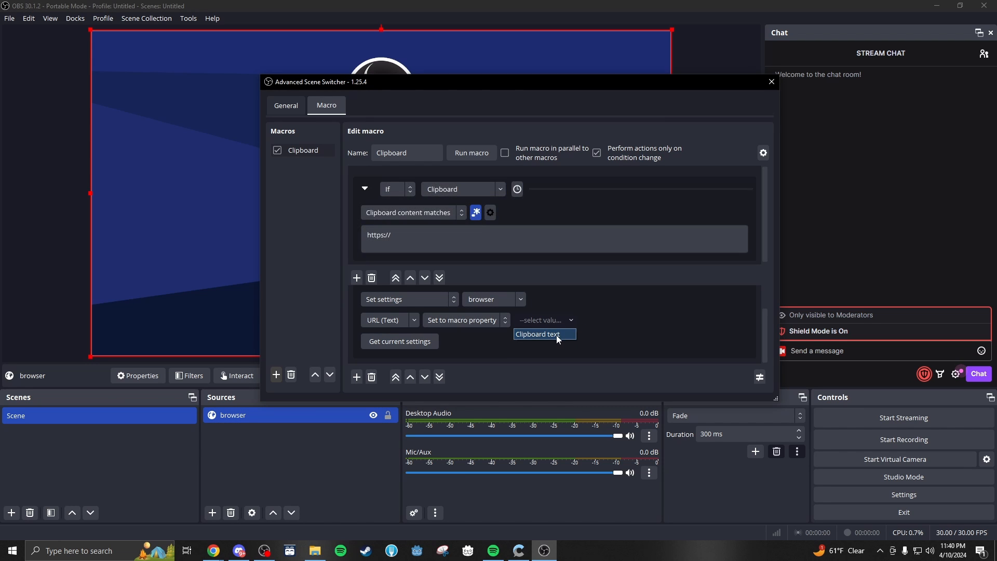
click(544, 334)
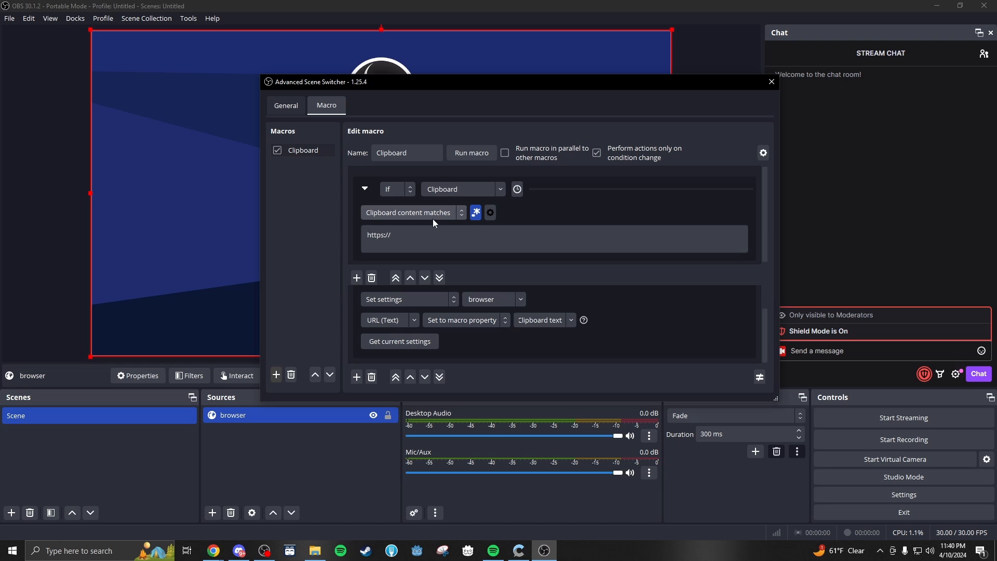
mouse_move(449, 224)
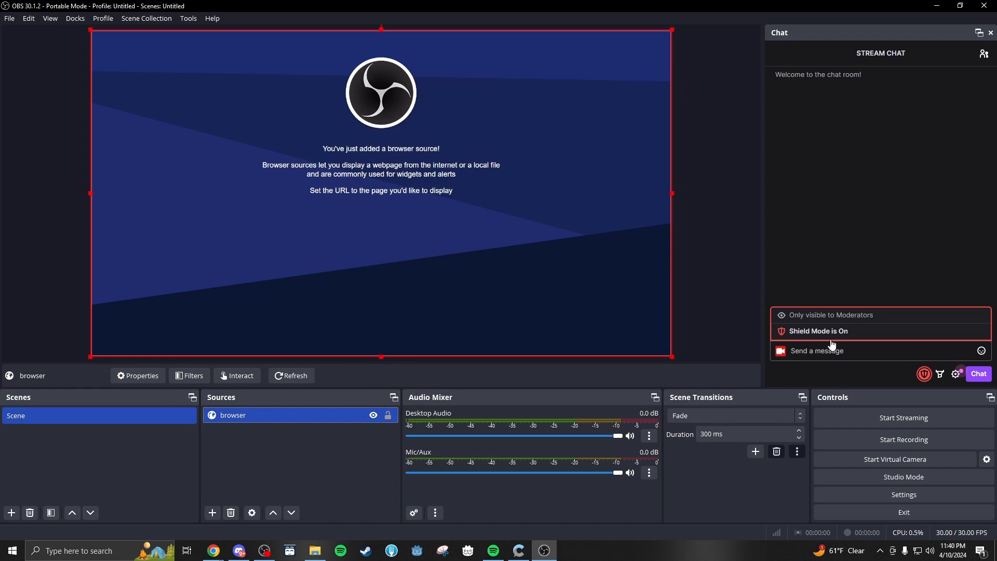
text(Hell)
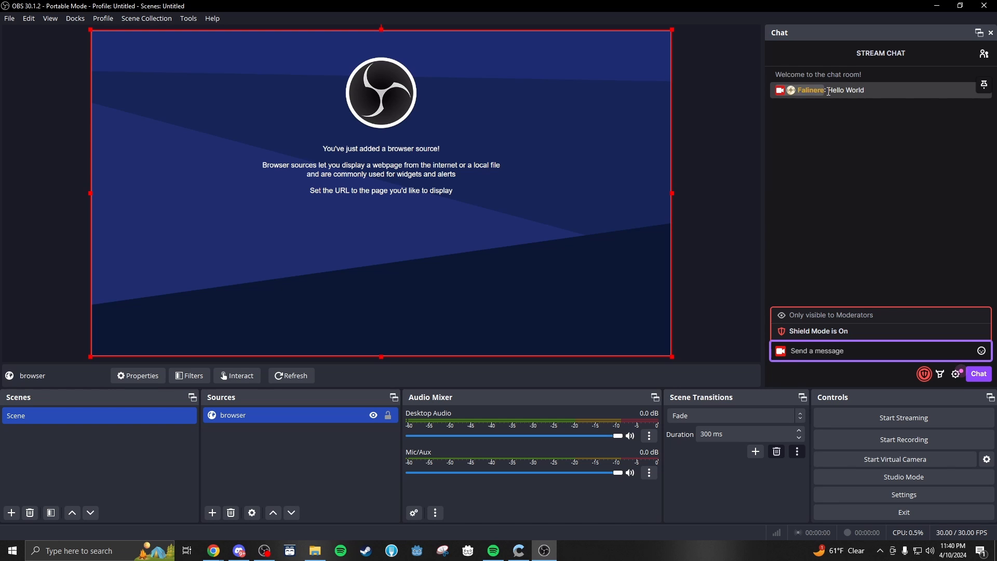
double_click(839, 90)
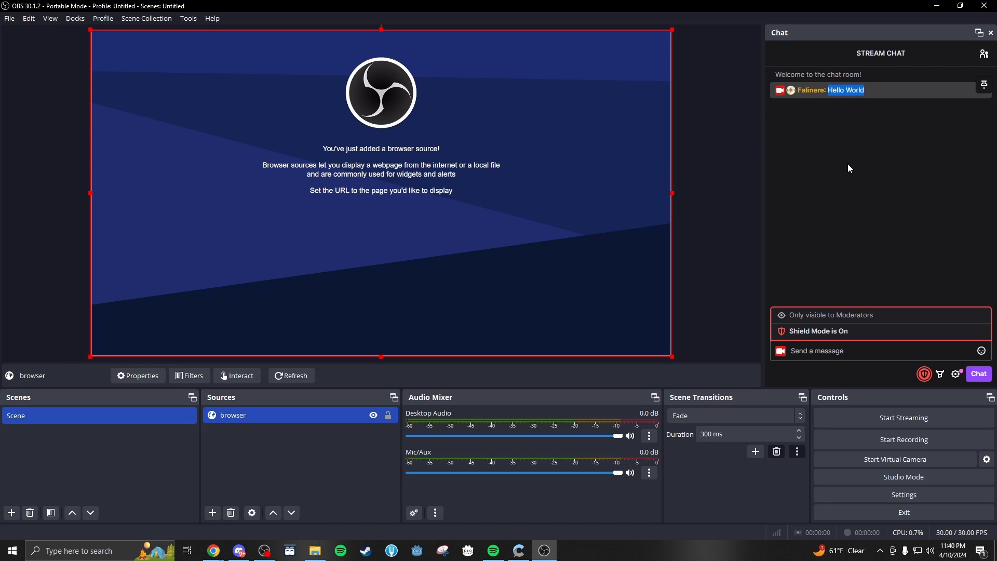
mouse_move(856, 190)
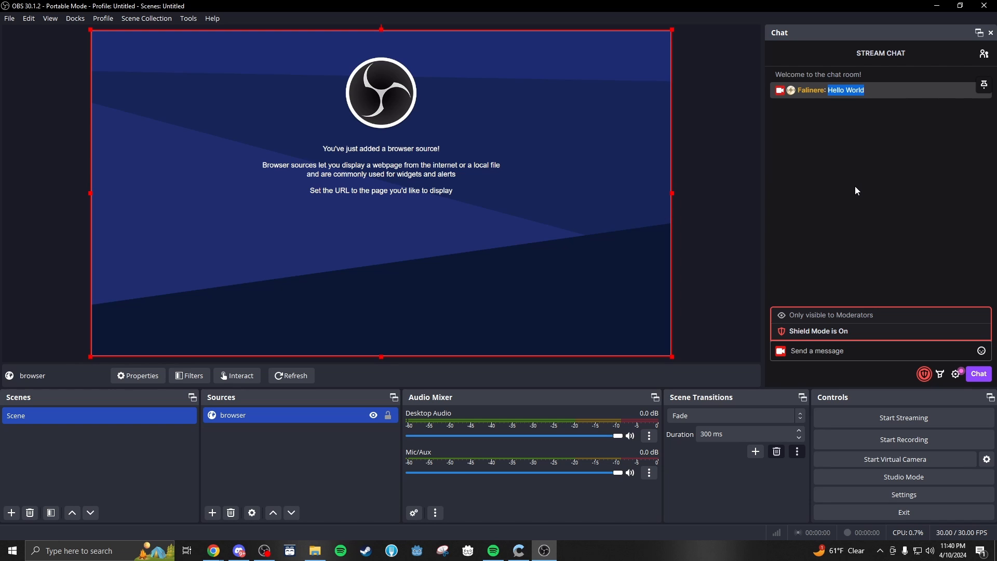
text(ww)
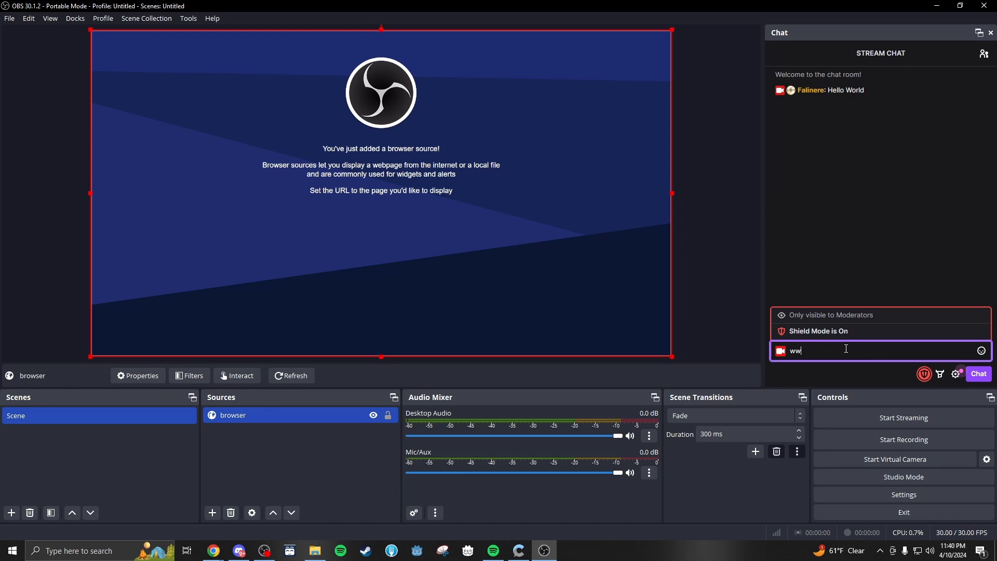
text(https:)
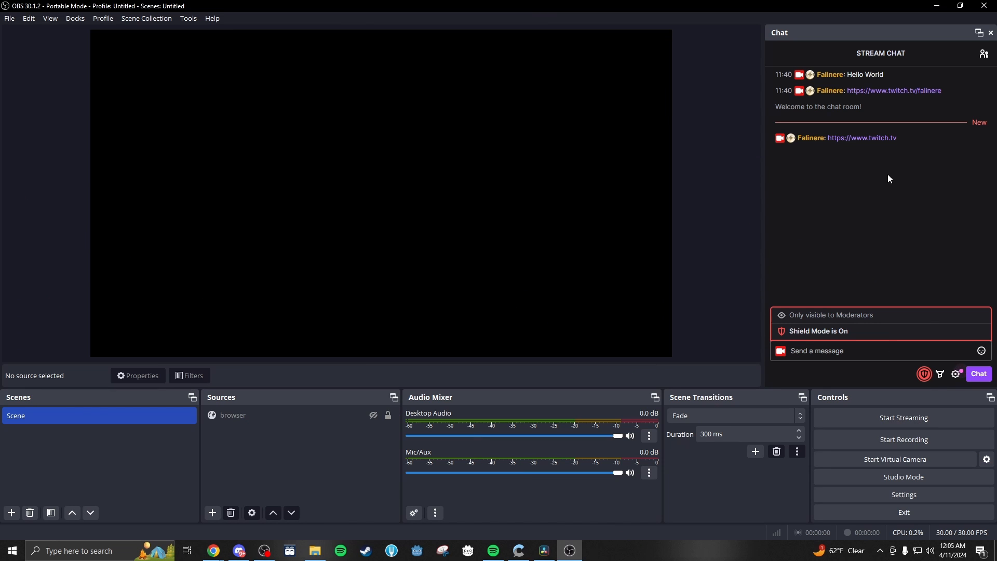
double_click(861, 138)
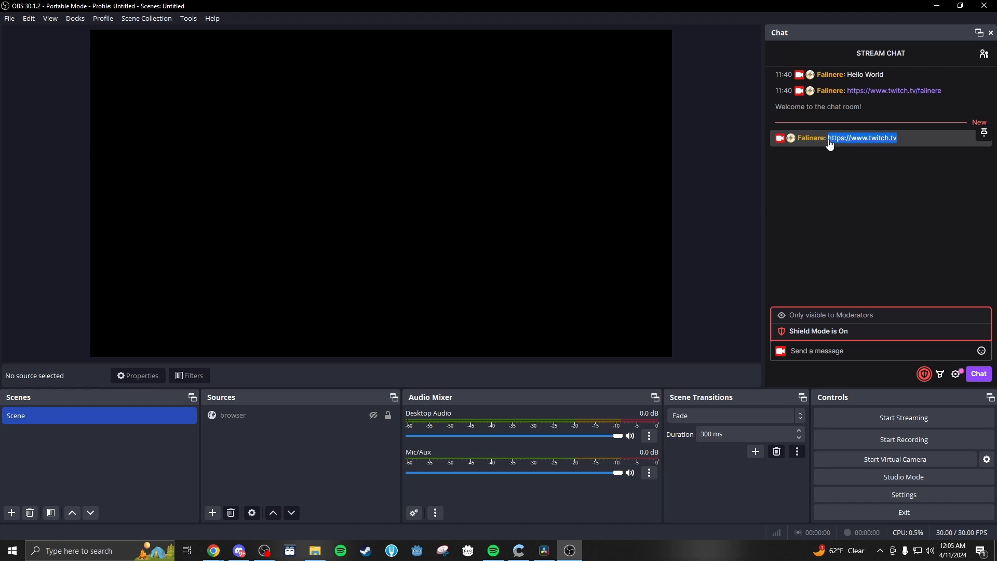